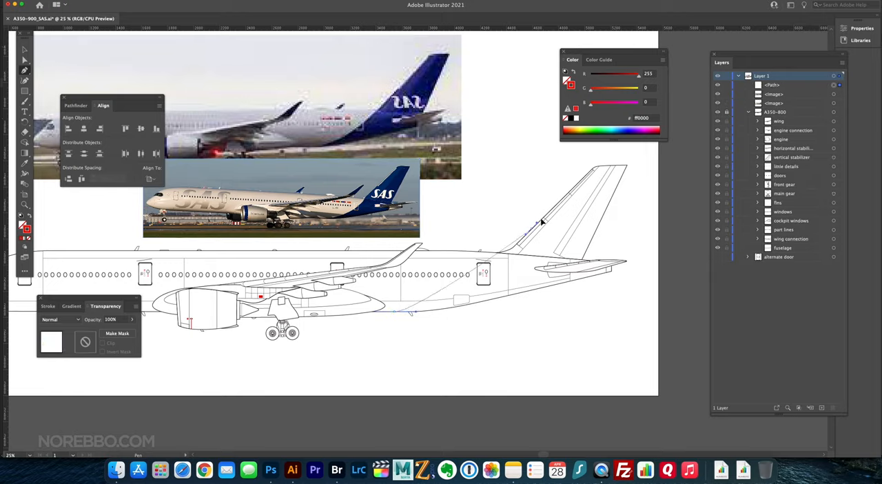
Copy the A350 tail outline from the Illustrator line drawing into the Photoshop artwork
left_click(49, 306)
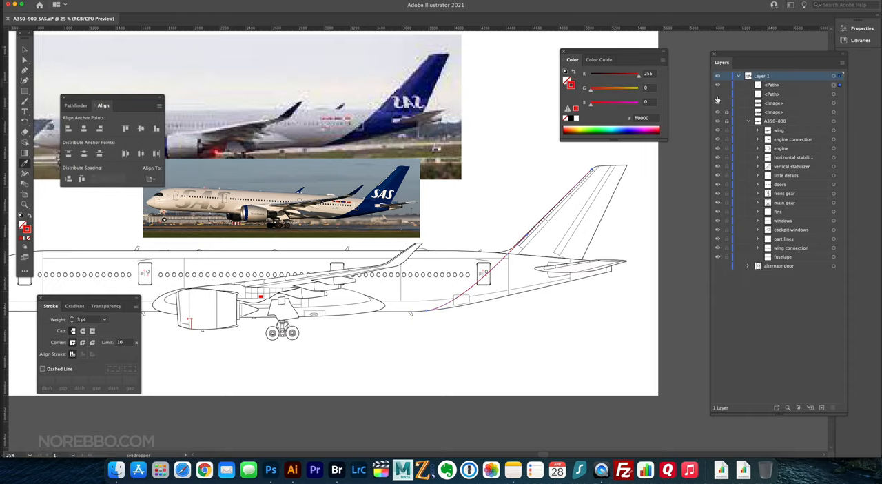
left_click(452, 312)
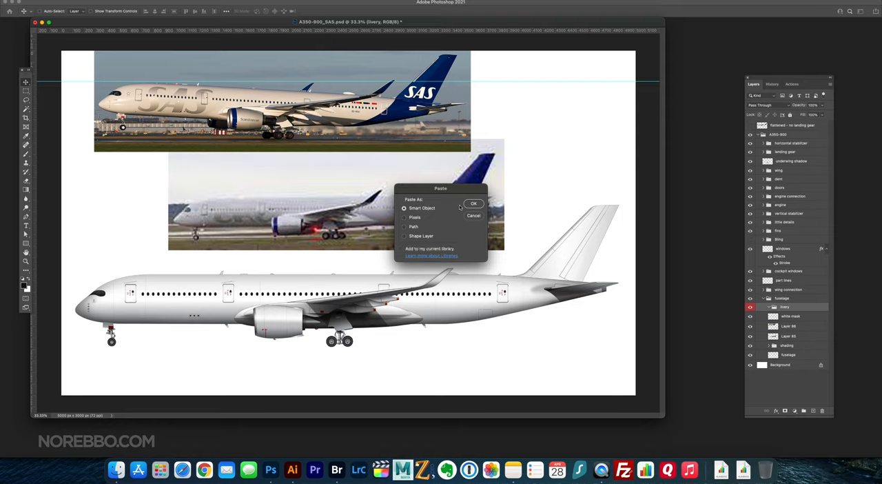
Paste the tail and rear-fuselage outlines as paths and fill them with SAS dark blue
left_click(475, 204)
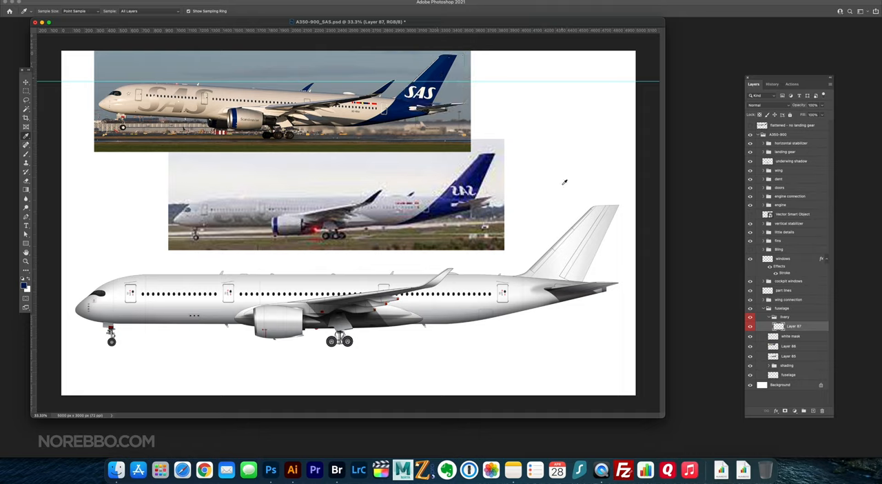
key("cmd+v")
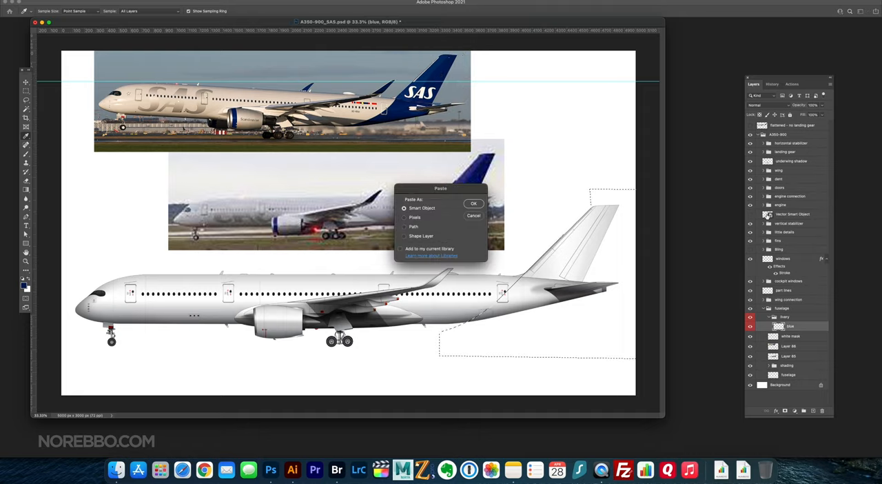
left_click(474, 204)
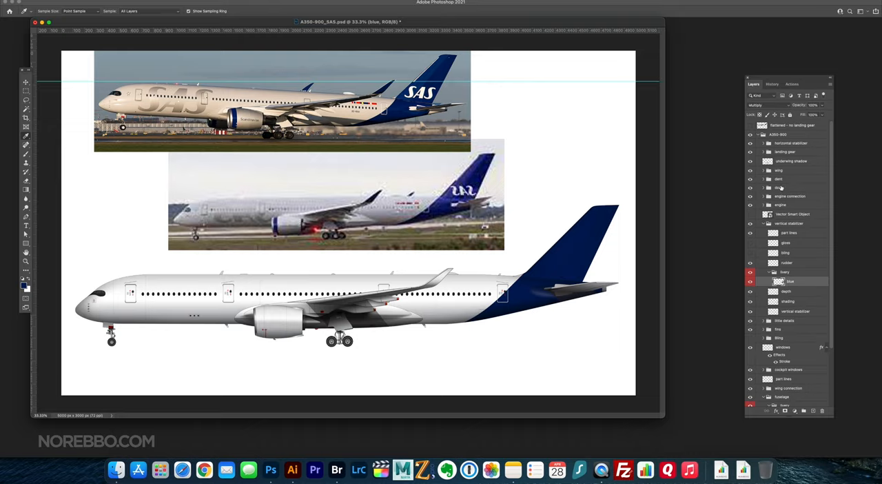
left_click(788, 214)
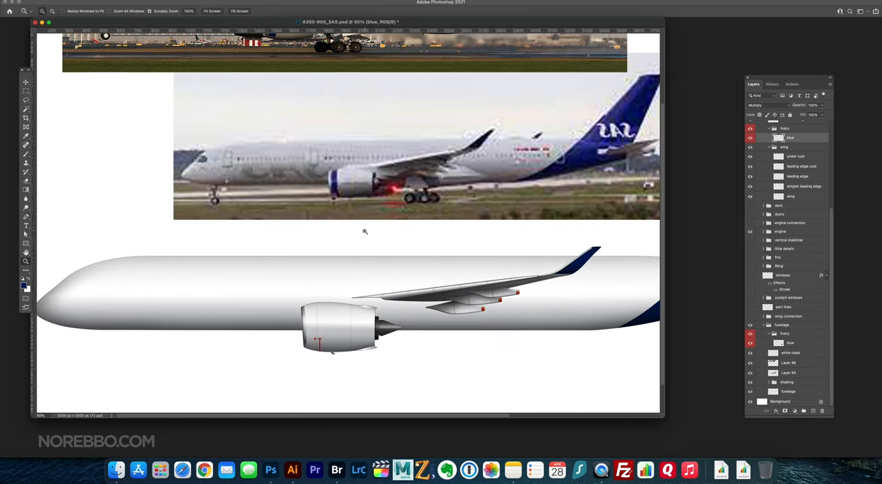
scroll("down", 3)
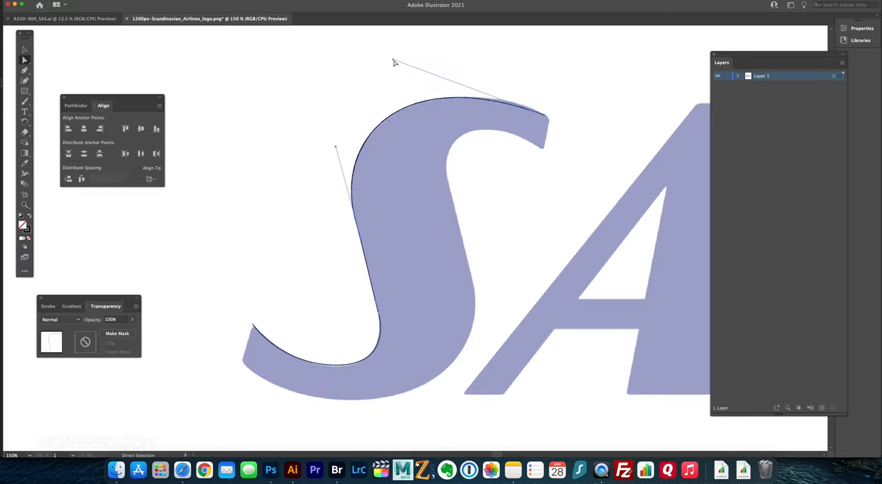
Trace a curved Bézier segment along the edge of the S in the SAS logo
left_click_drag(394, 62, 444, 66)
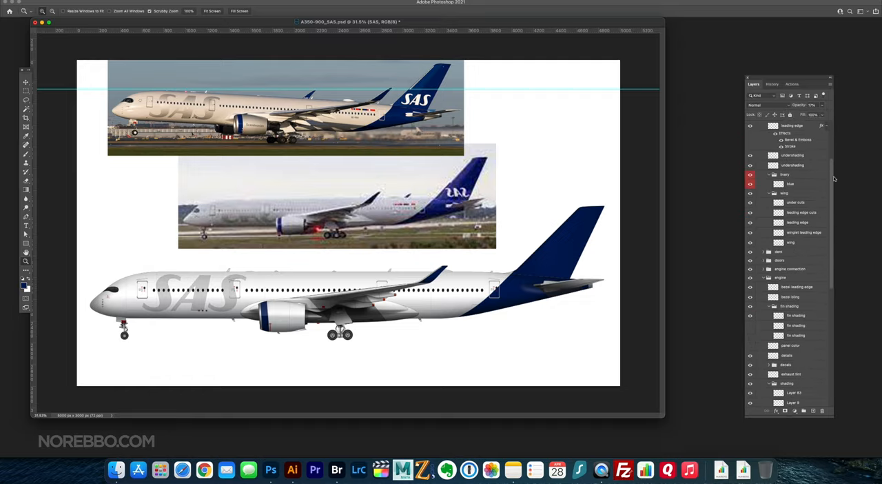
Adjust the view while placing the light-grey SAS titles on the forward fuselage
scroll("down", 3)
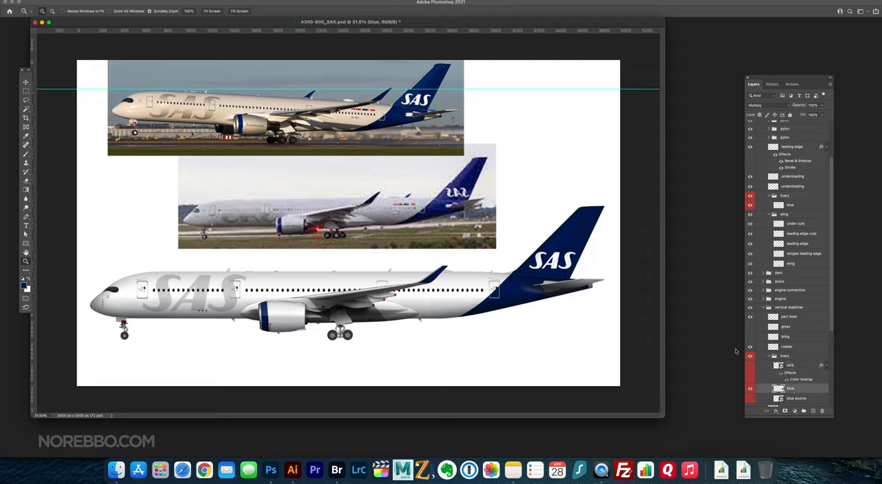
Adjust the view while fitting the white SAS logo onto the blue tail
scroll("down", 3)
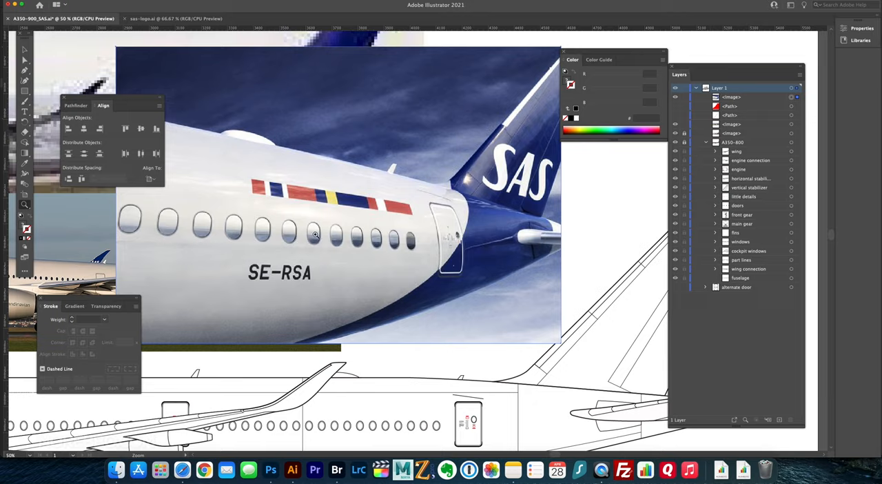
Draw a coloured flag stripe rectangle matching the SAS reference photo
left_click_drag(392, 403, 440, 416)
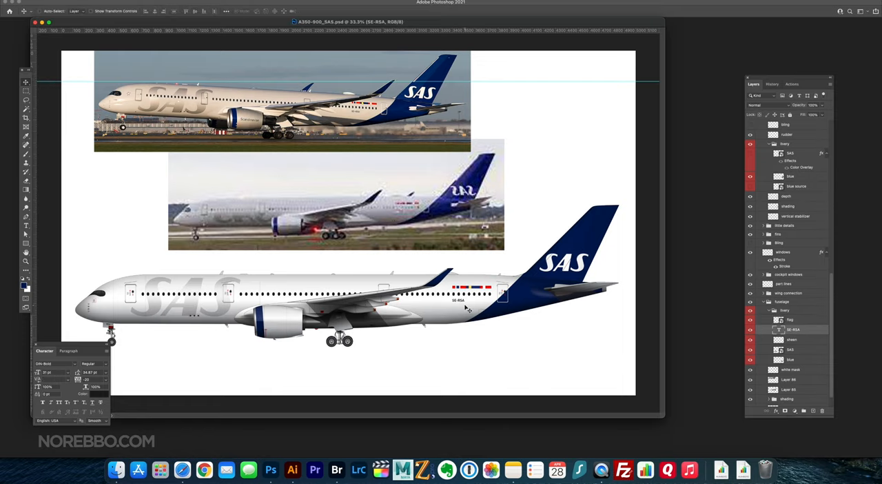
Bring up layer actions in the engine group to start a new text layer
right_click(131, 303)
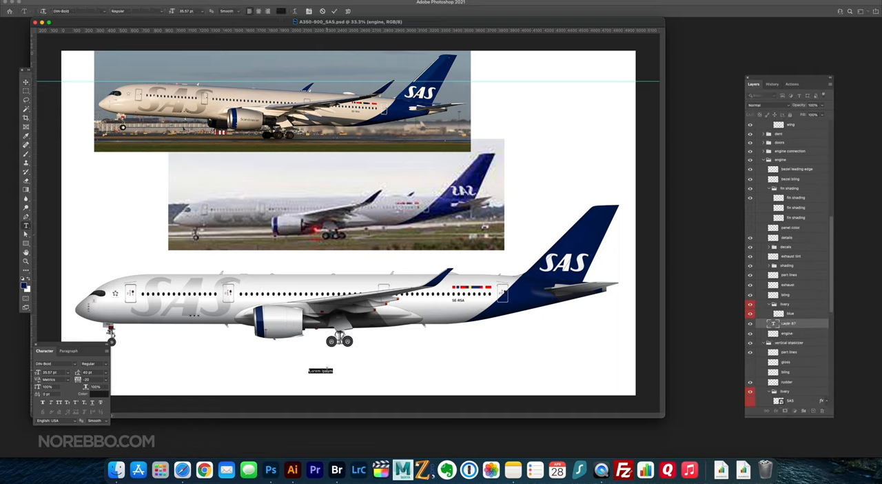
Enter 'Scandinavian' as the engine title text
type("Scandinavian")
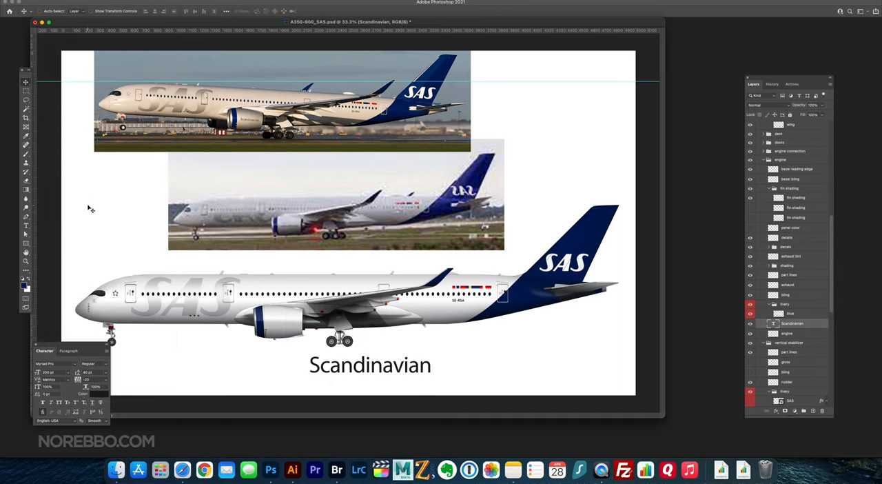
mouse_move(378, 357)
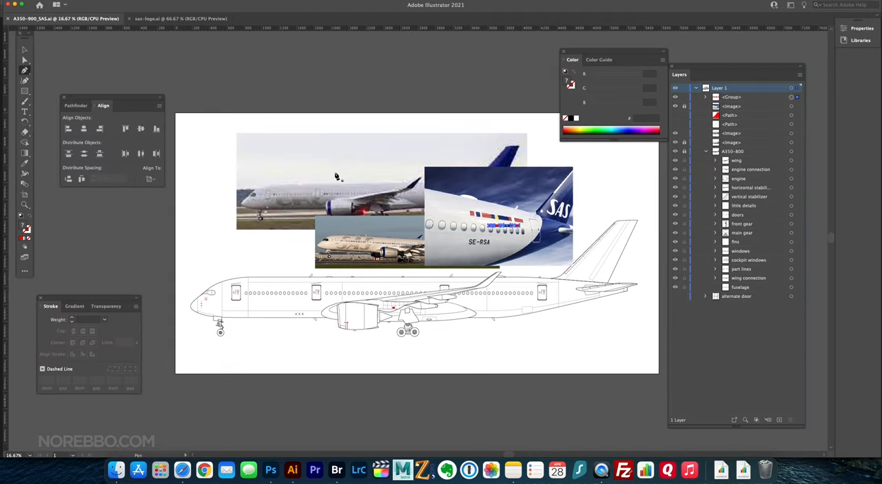
Move a SAS reference photo across the artboard beside the line drawing
left_click_drag(168, 325, 268, 297)
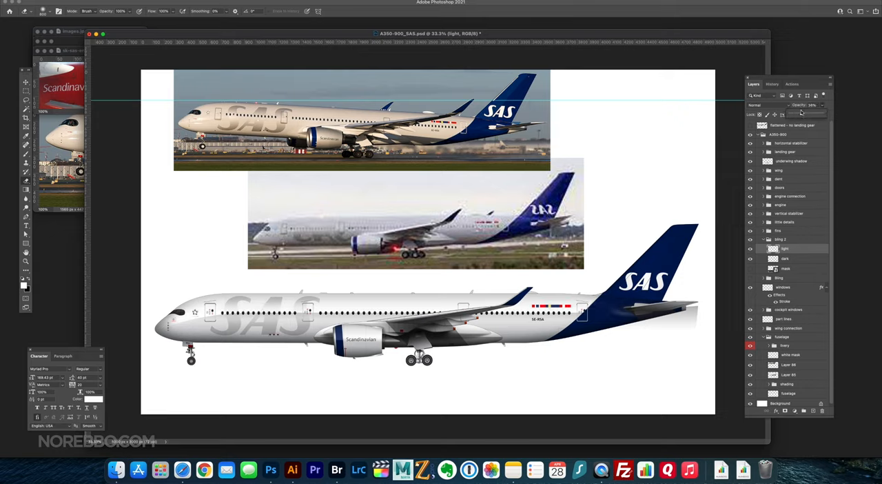
Position the Scandinavian title on the engine nacelle to match the reference
left_click(786, 260)
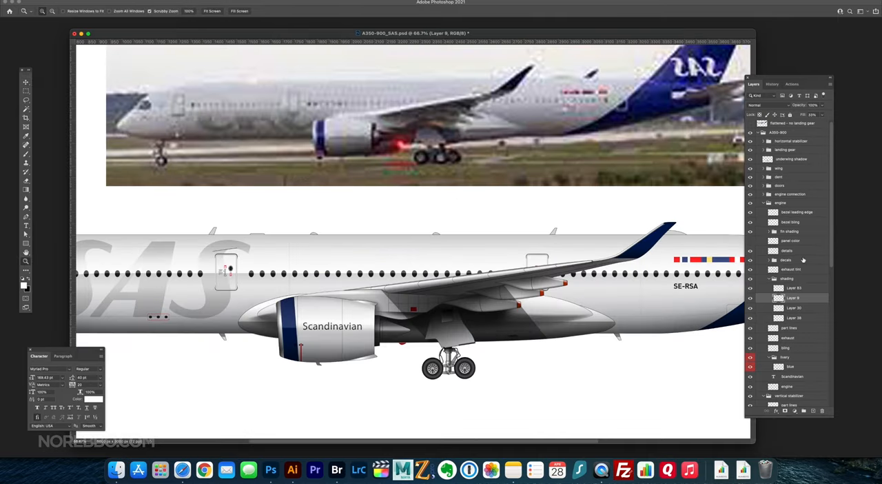
Rename the Scandinavian engine-title text layer and confirm the new name
left_click(789, 328)
type("pane")
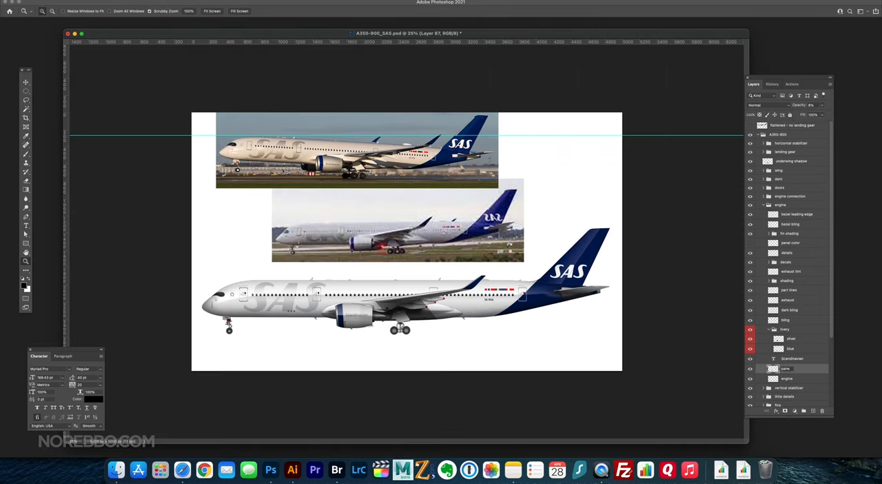
left_click(788, 368)
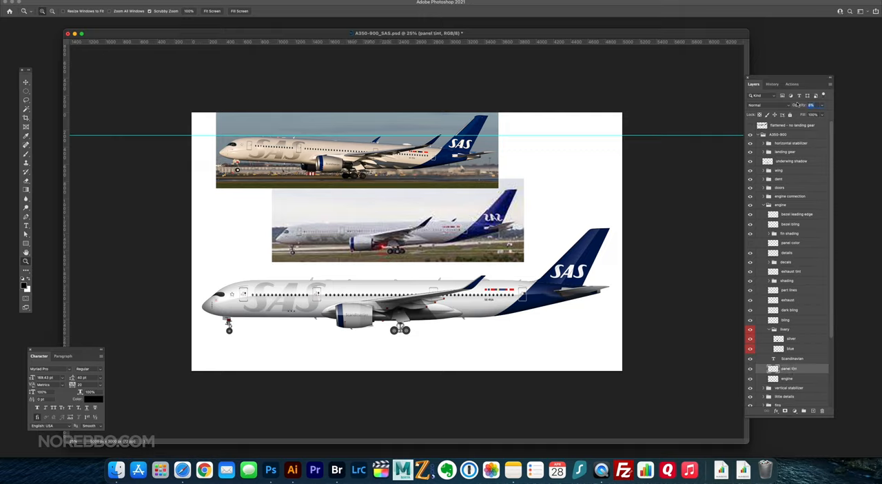